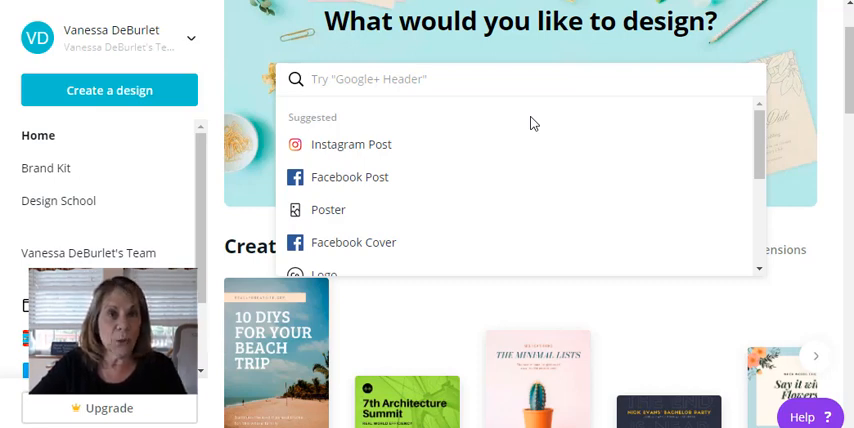
mouse_move(380, 176)
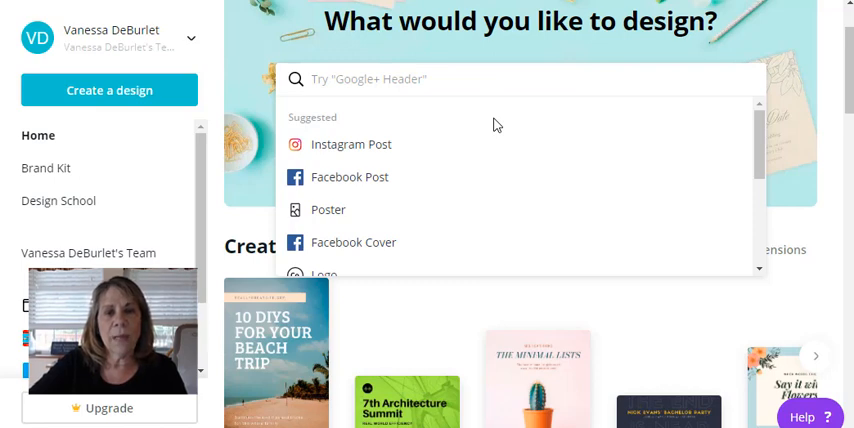
mouse_move(360, 104)
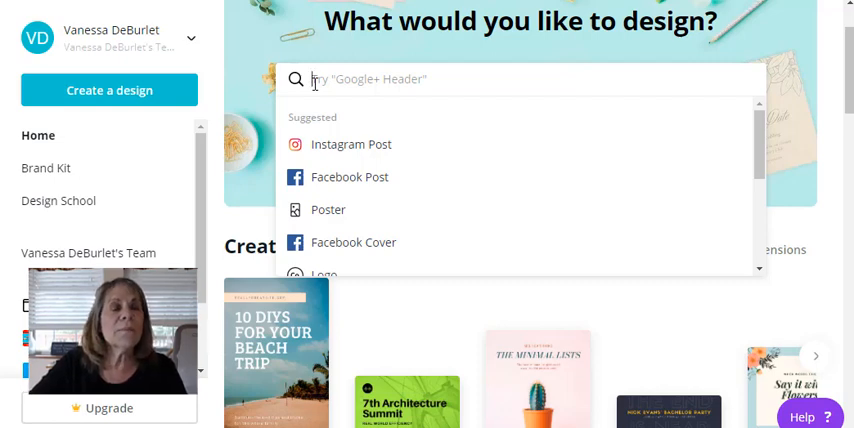
mouse_move(504, 172)
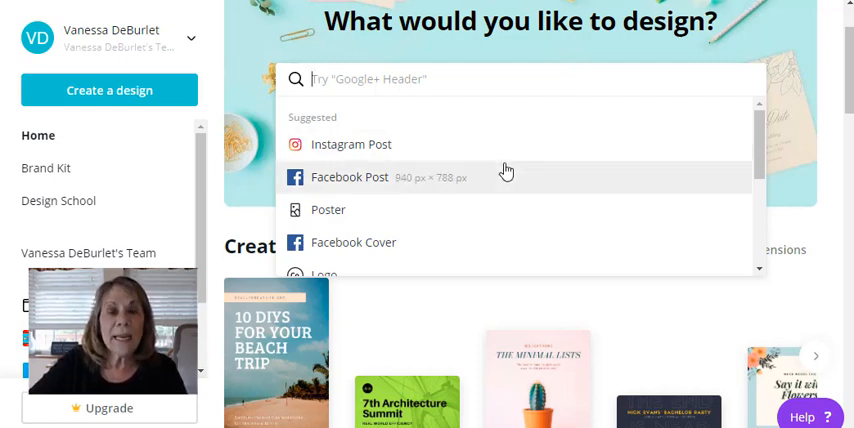
mouse_move(404, 150)
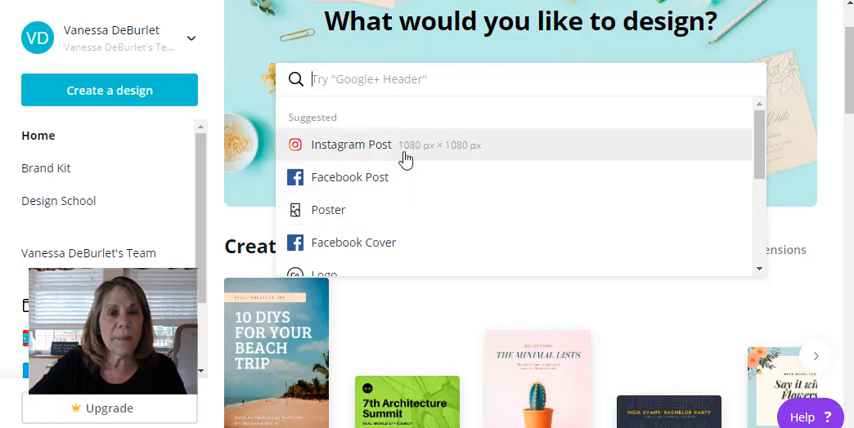
mouse_move(344, 144)
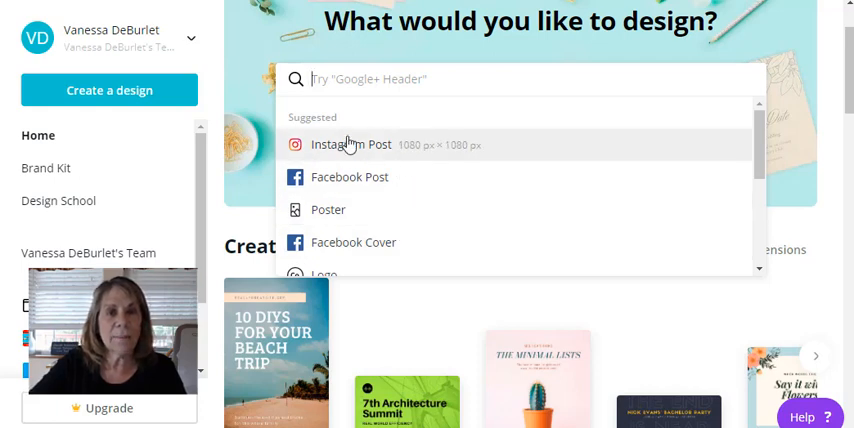
mouse_move(338, 184)
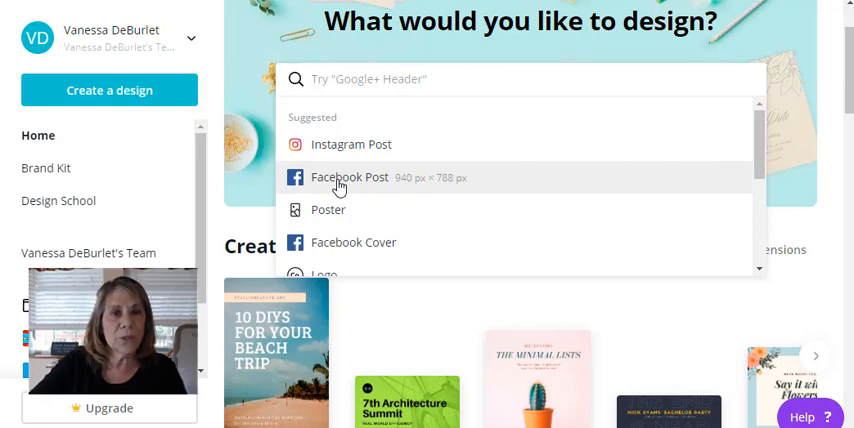
mouse_move(392, 192)
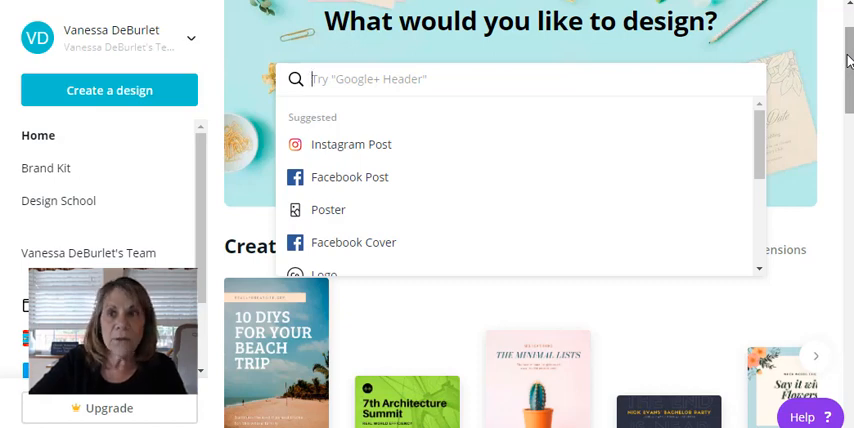
Step: Scroll down the Canva home page to the Create a design section
scroll("down", 3)
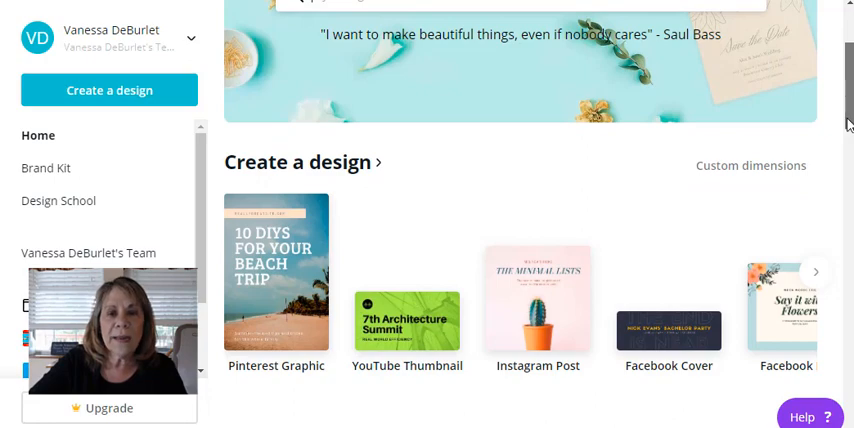
scroll("down", 3)
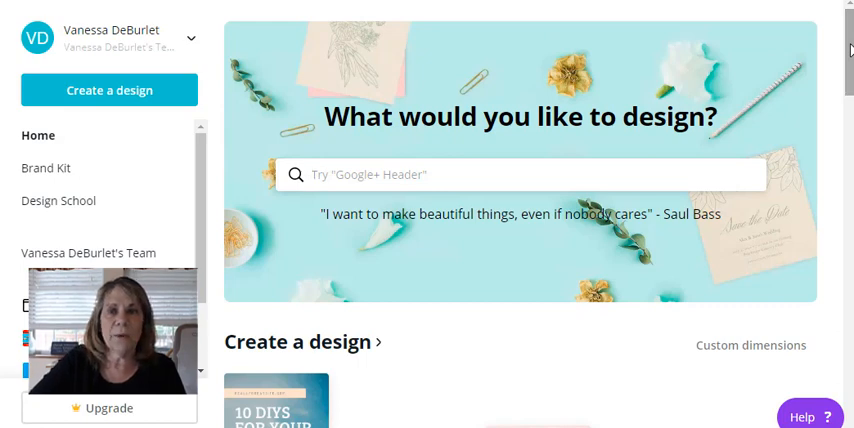
Step: Search 'facebook post' and create a new blank Facebook Post design
left_click(520, 174)
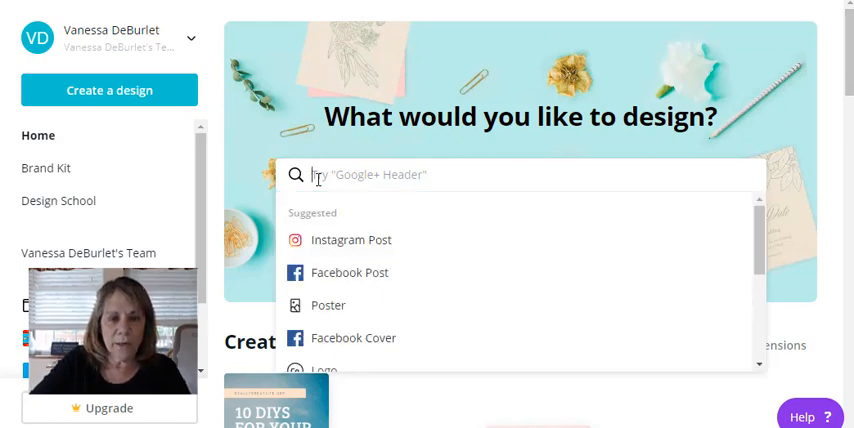
type("fa")
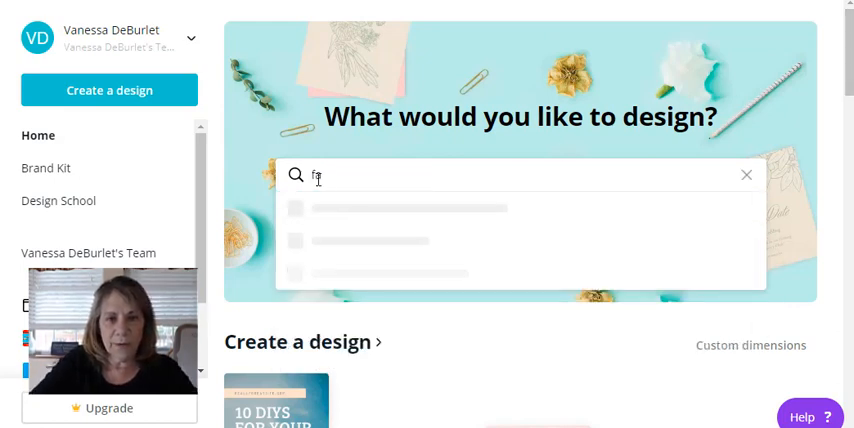
type("facebook post")
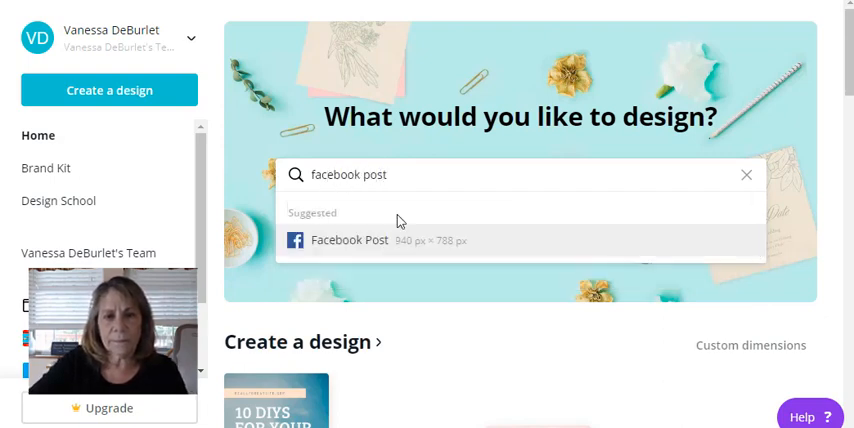
left_click(348, 240)
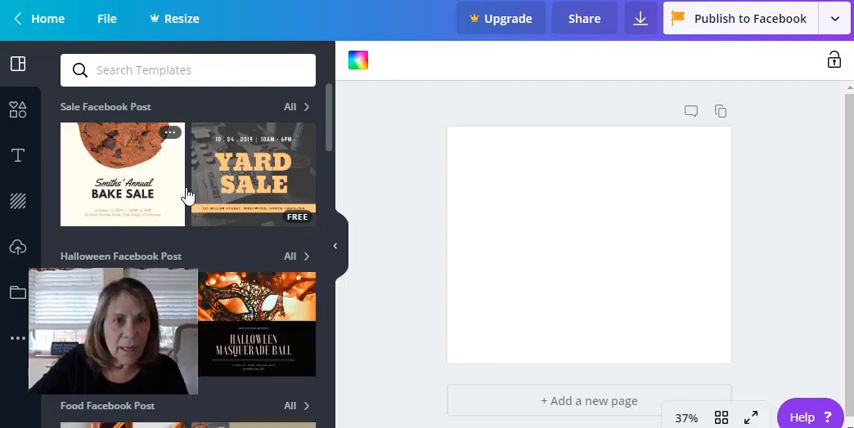
mouse_move(164, 156)
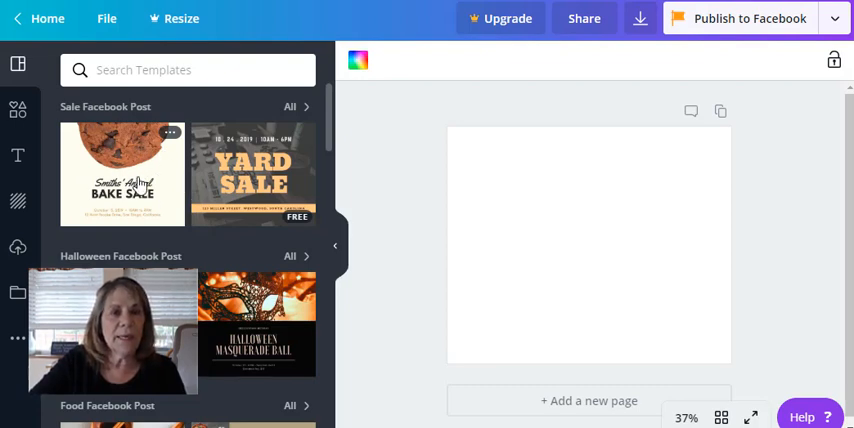
mouse_move(176, 112)
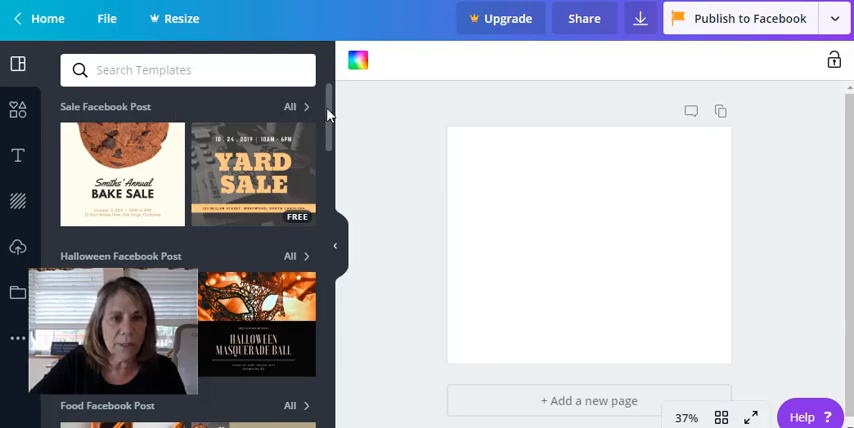
scroll("down", 3)
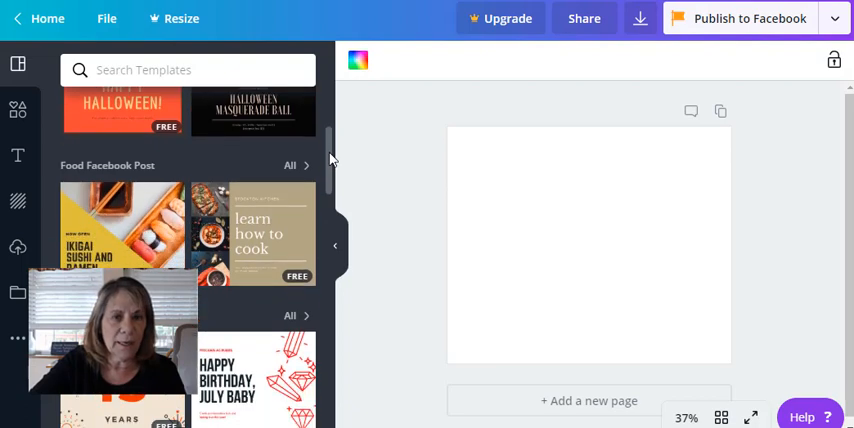
scroll("down", 3)
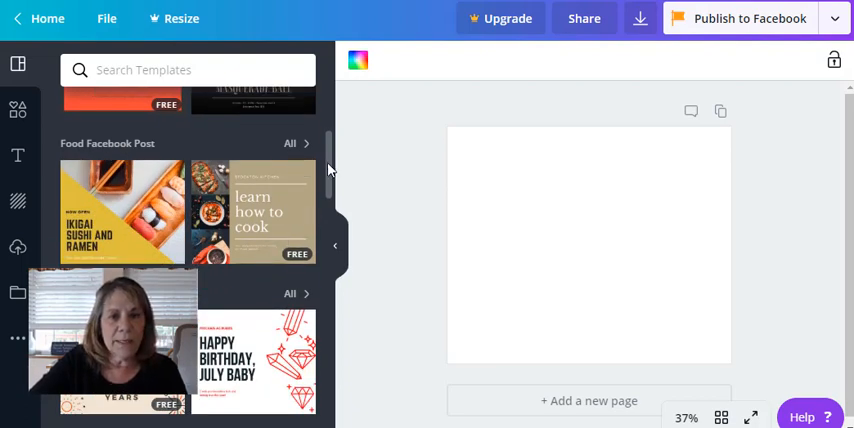
scroll("down", 3)
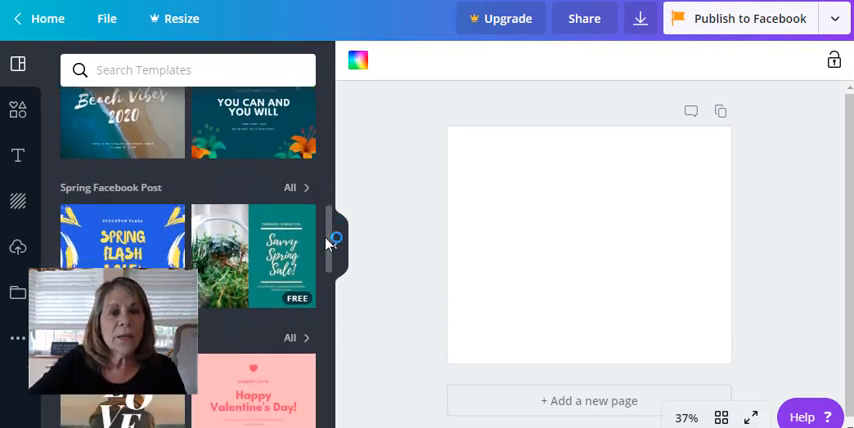
scroll("down", 3)
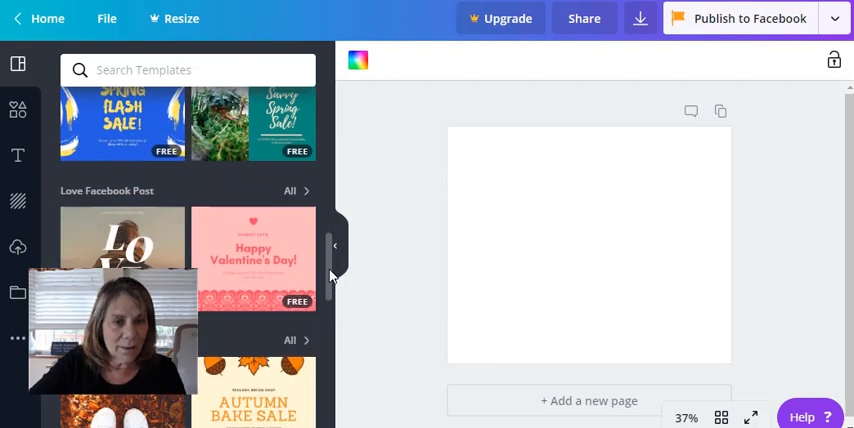
scroll("down", 3)
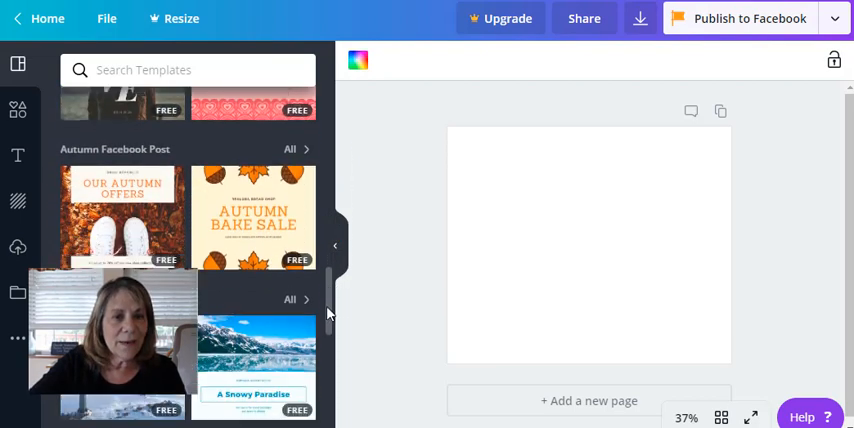
scroll("down", 3)
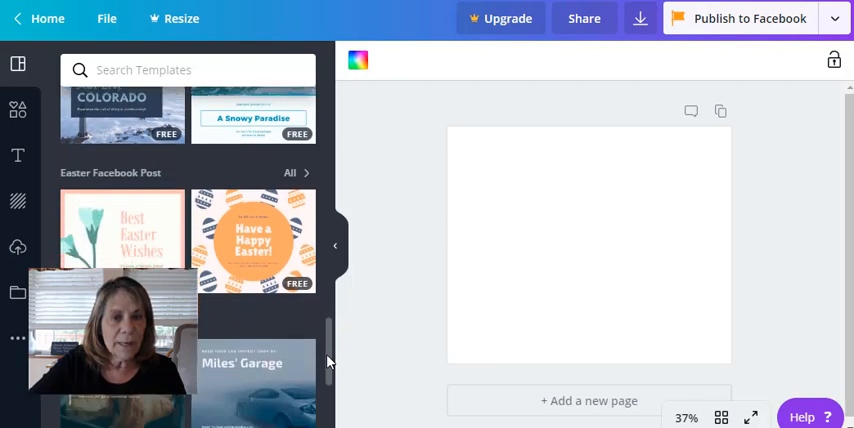
scroll("down", 3)
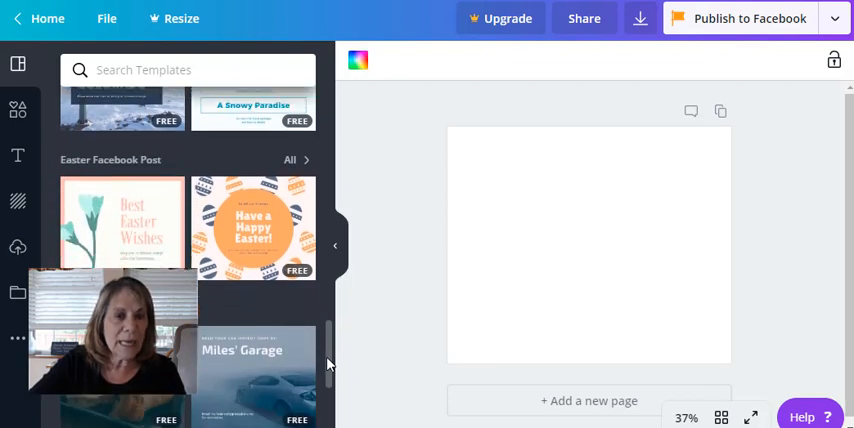
scroll("down", 3)
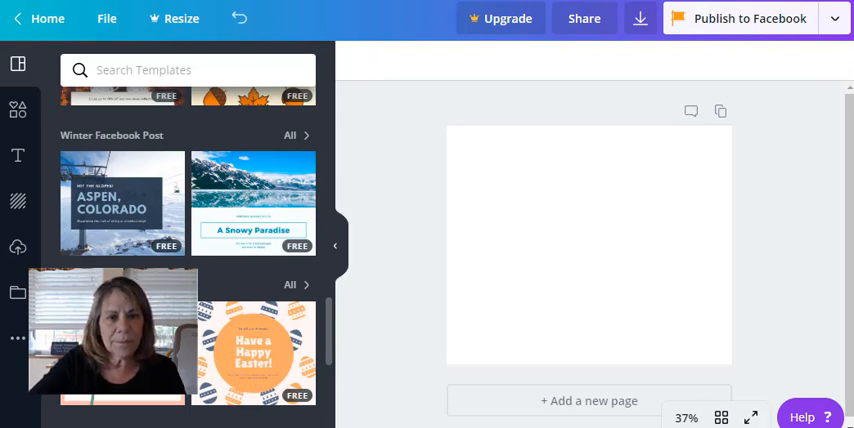
Step: Apply the Best Easter Wishes template and colour its heading red
left_click(252, 350)
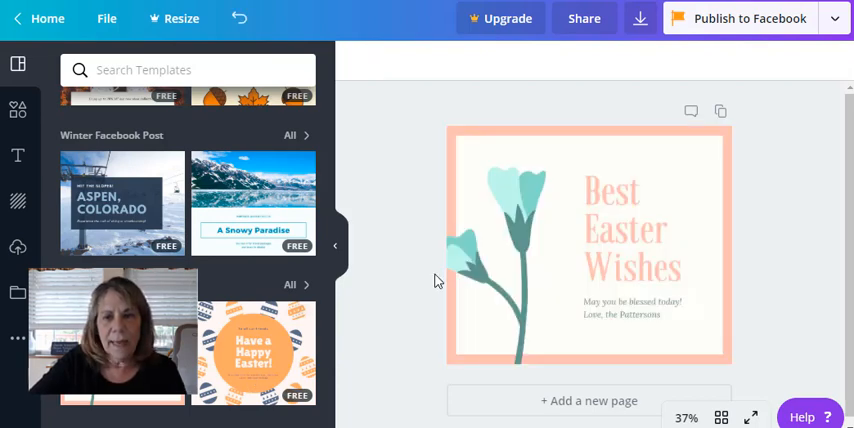
left_click(632, 238)
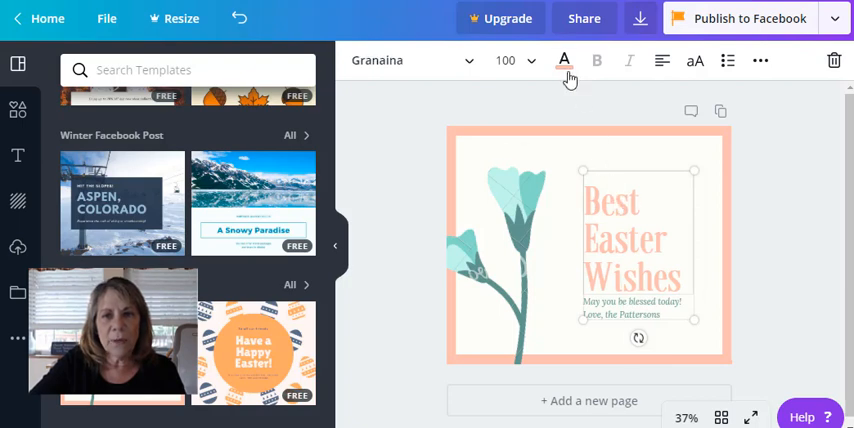
left_click(564, 60)
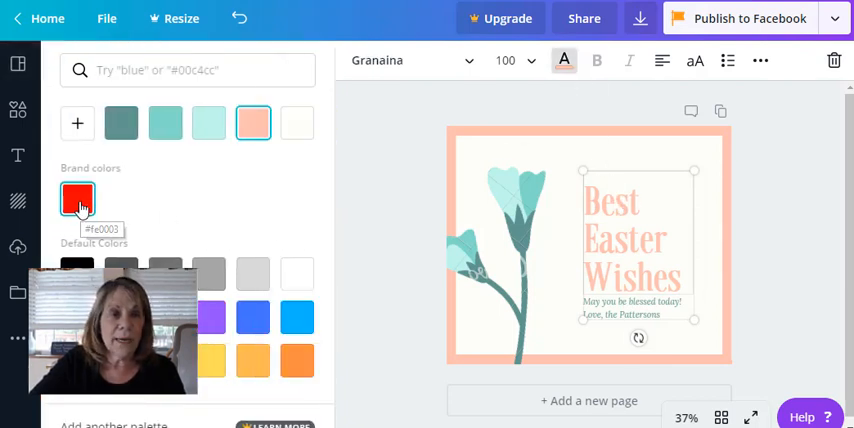
left_click(78, 200)
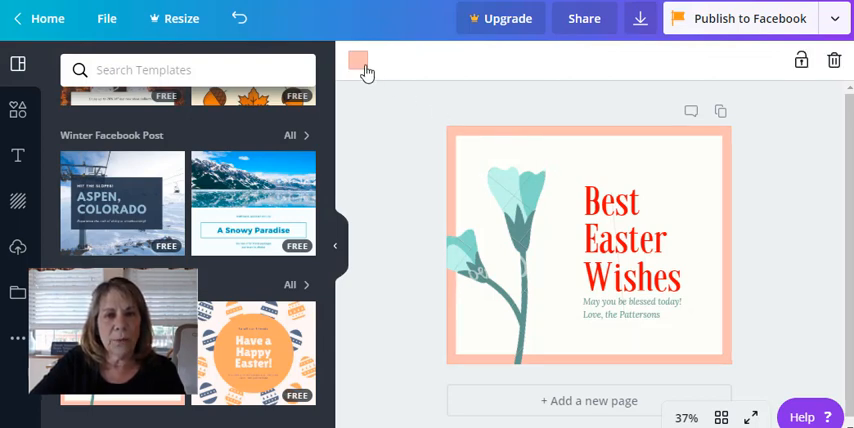
left_click(358, 60)
type("Happy")
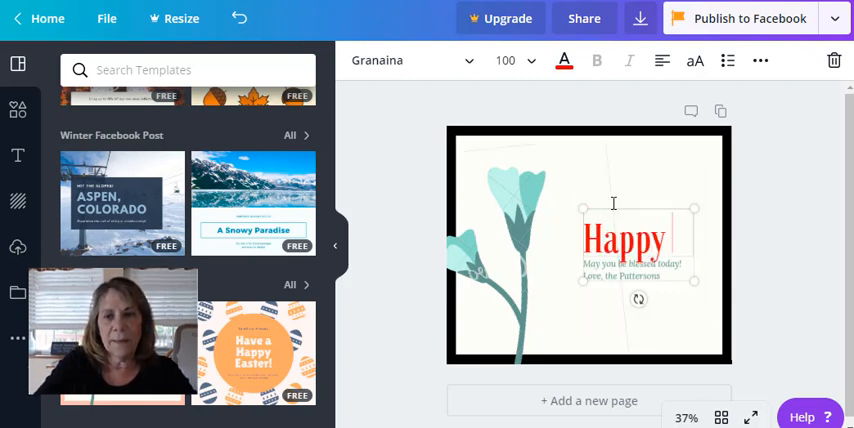
Step: Retype the heading as Happy Birthday and choose a smaller font size
type("Bit")
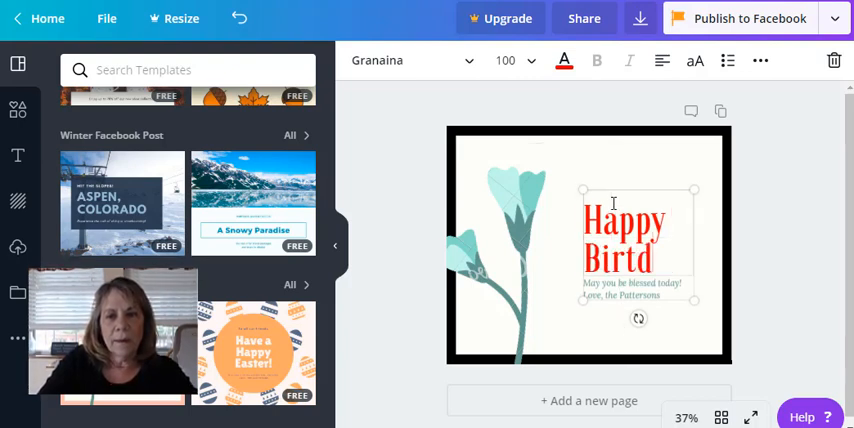
type("ay")
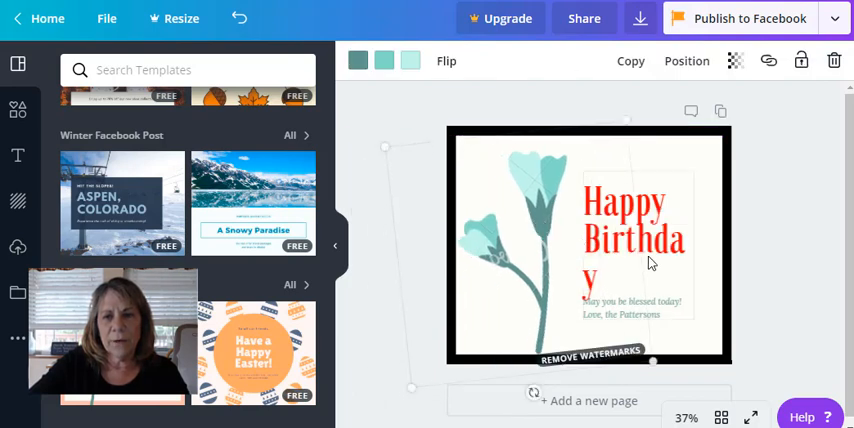
double_click(636, 236)
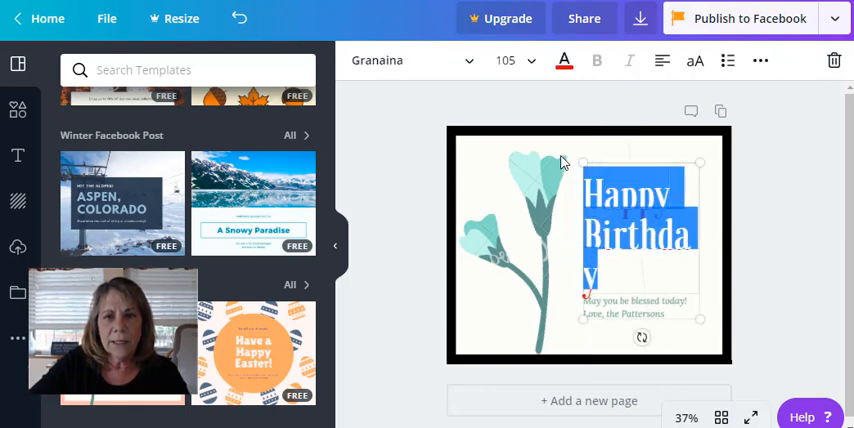
left_click(510, 60)
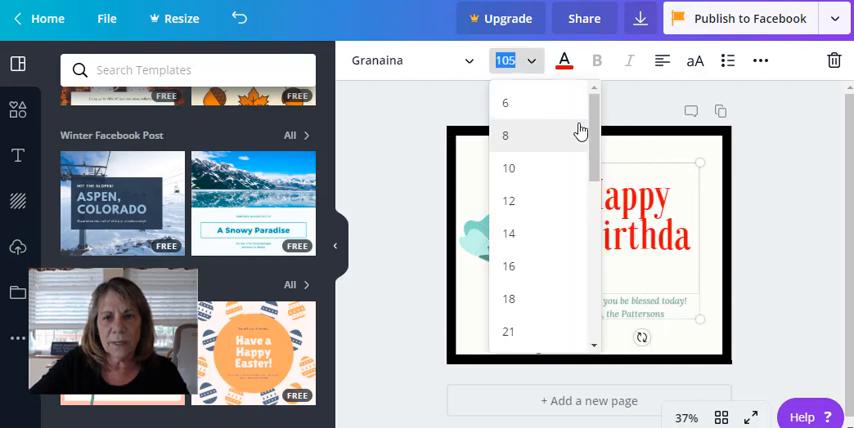
scroll("down", 3)
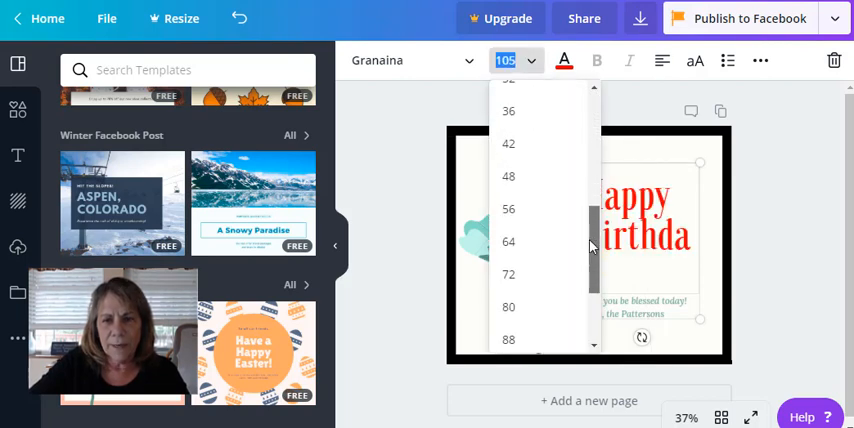
scroll("down", 3)
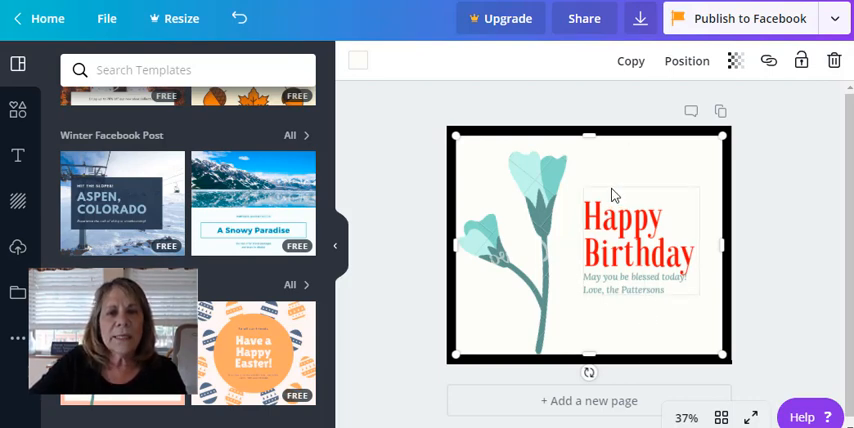
mouse_move(312, 290)
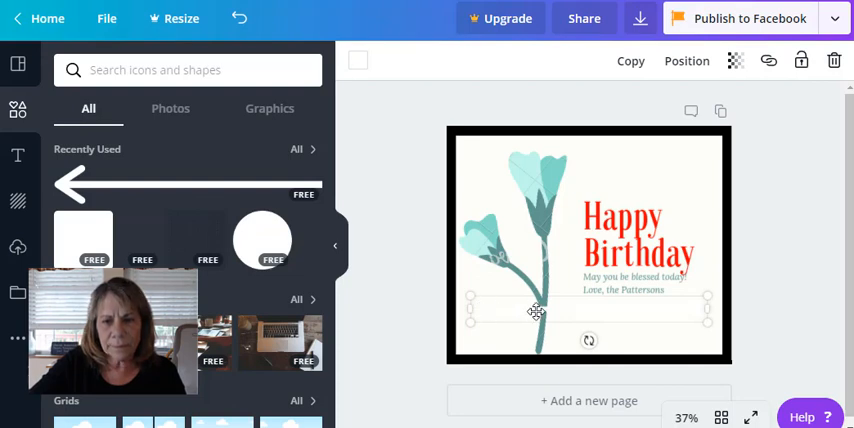
mouse_move(372, 80)
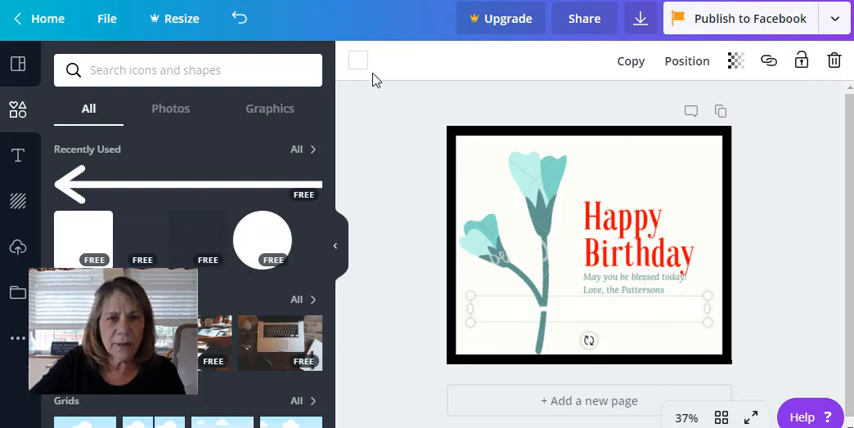
Step: Colour the double-headed arrow red
left_click(358, 60)
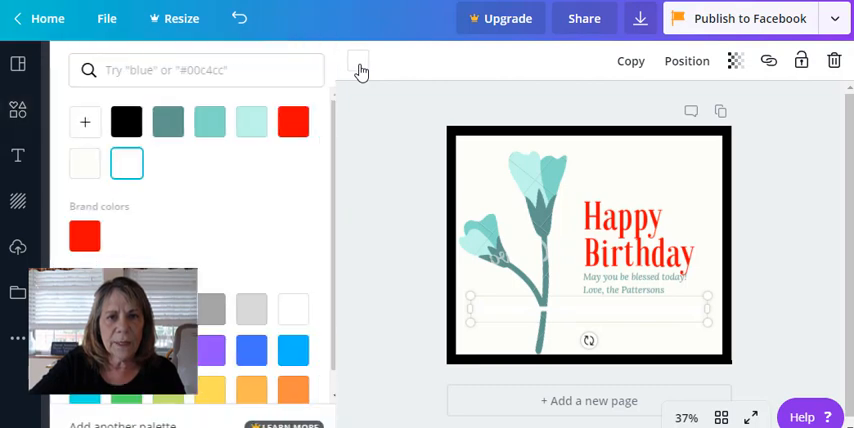
left_click(292, 120)
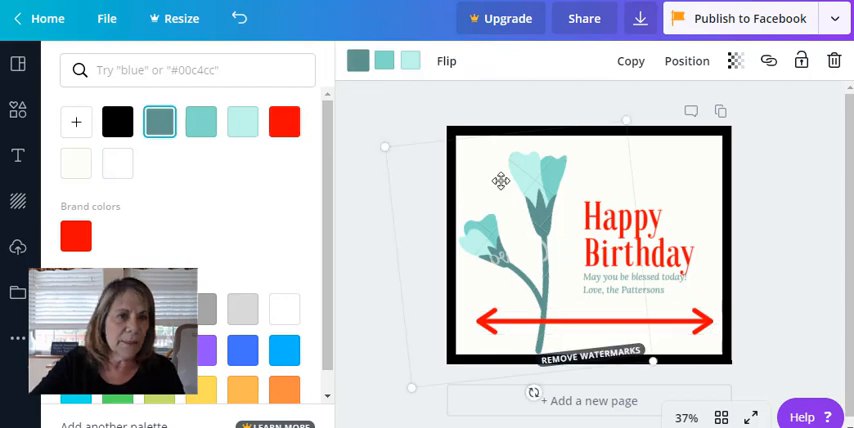
mouse_move(108, 192)
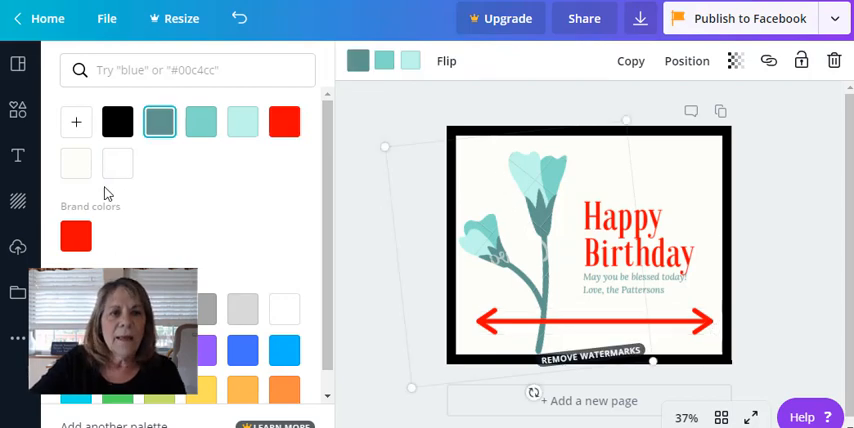
left_click(16, 156)
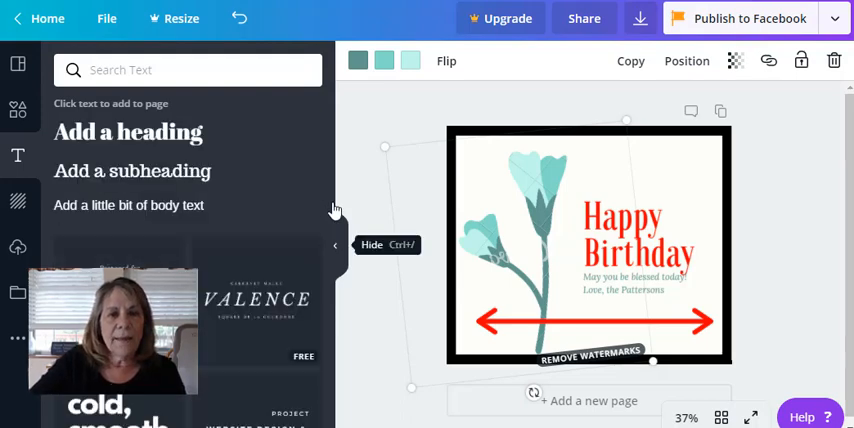
mouse_move(814, 264)
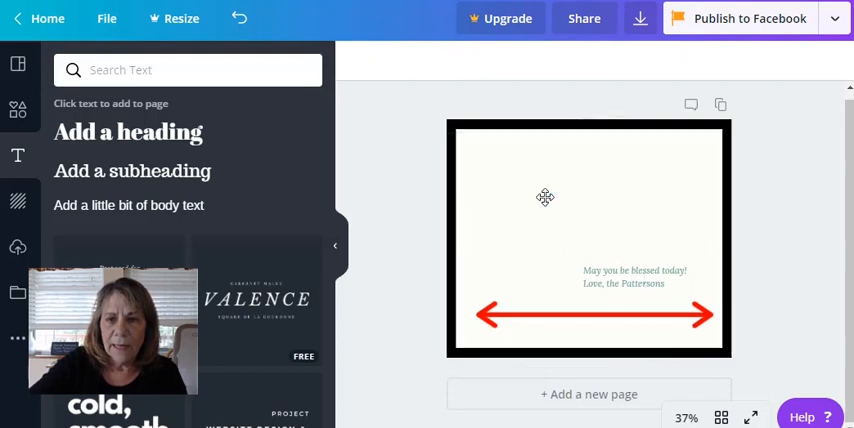
Step: Remove the leftover text and arrow, set a solid blue background, then the starry night sky photo
left_click(624, 276)
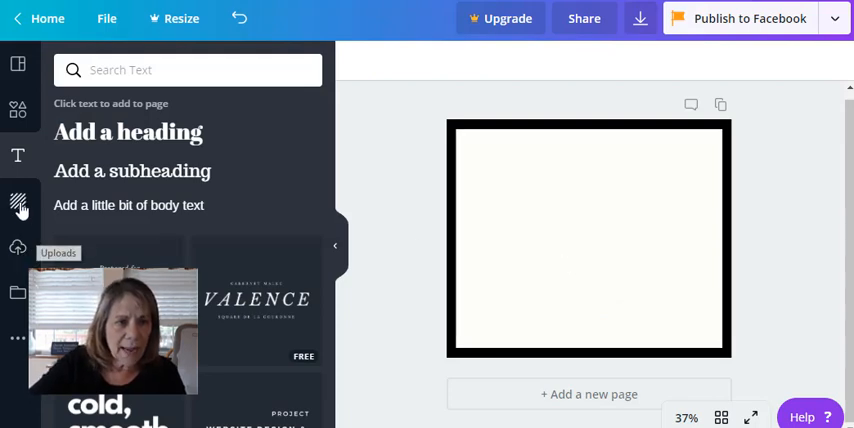
left_click(18, 200)
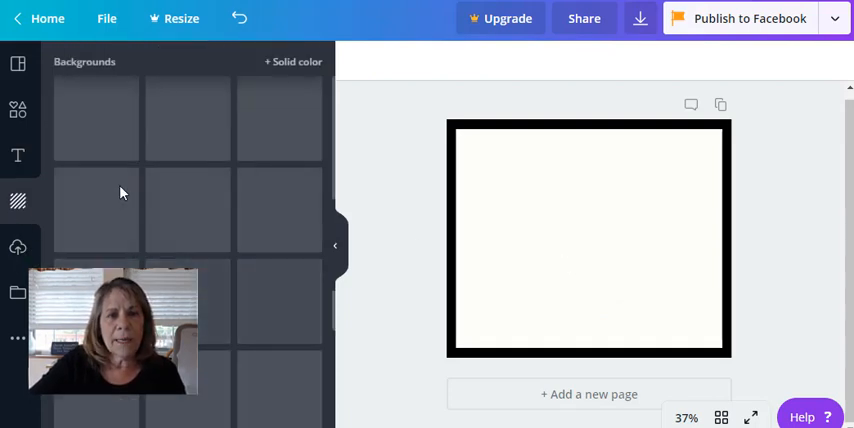
left_click(292, 60)
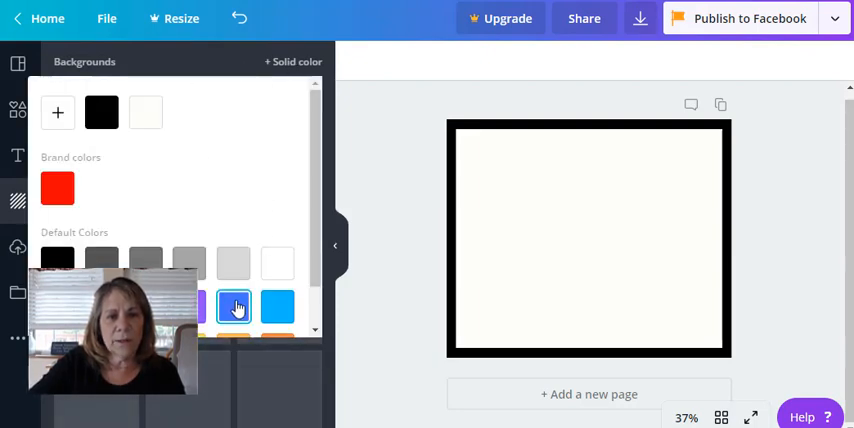
left_click(234, 308)
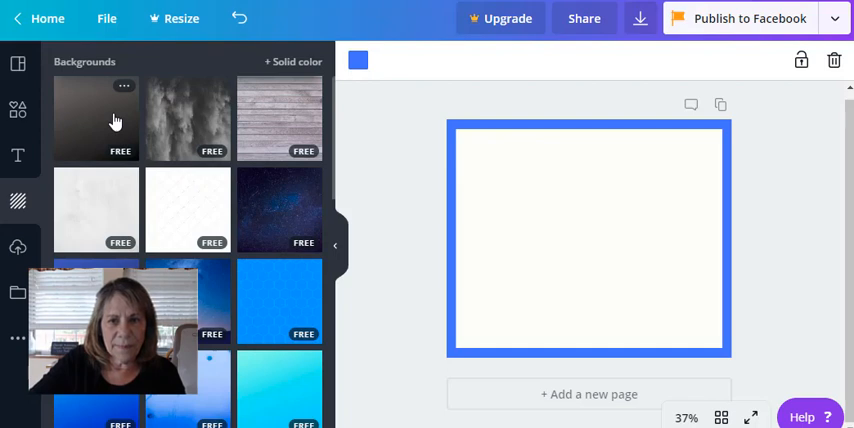
mouse_move(94, 124)
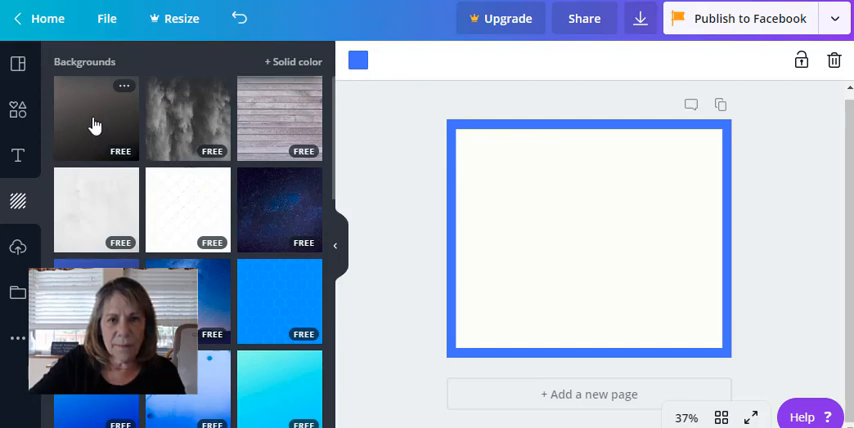
left_click(358, 60)
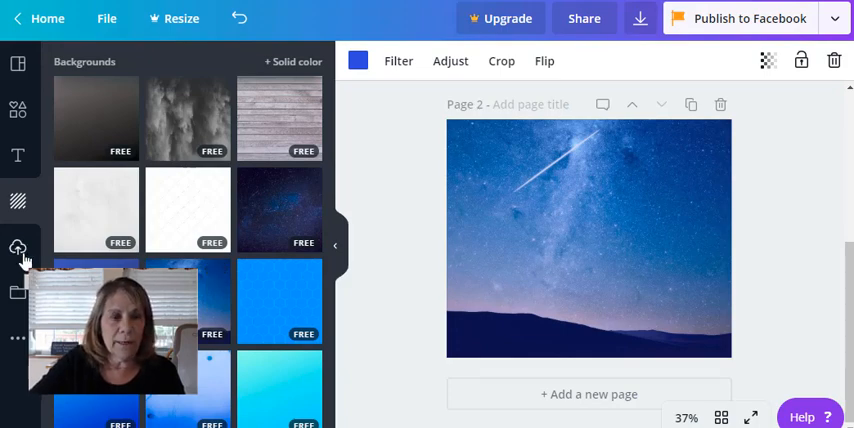
Step: Add the uploaded Facebook logo to the starry page, then remove it
left_click(18, 248)
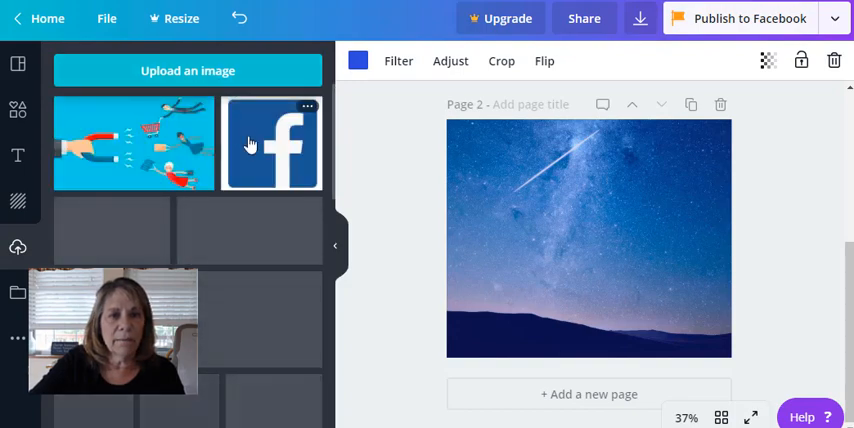
left_click(272, 144)
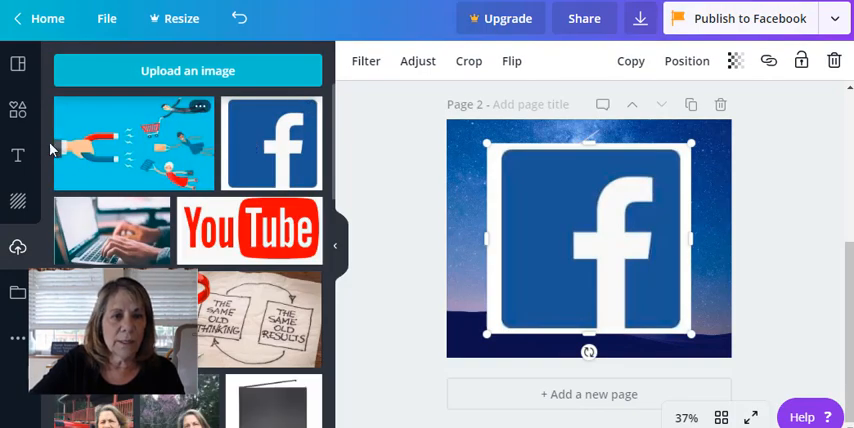
left_click(18, 156)
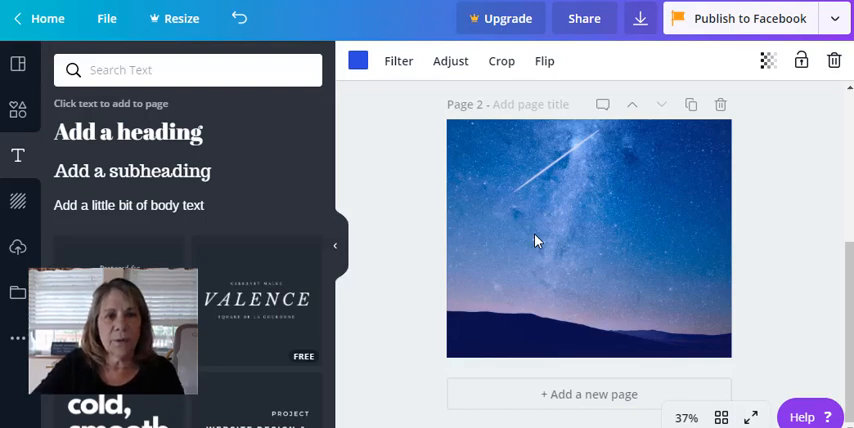
mouse_move(576, 254)
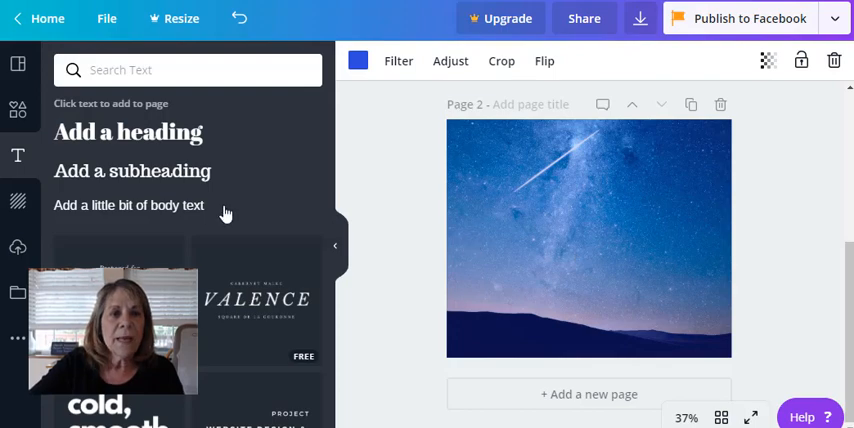
Step: Add a heading in Abril Fatface at size 48 over the starry photo
left_click(128, 132)
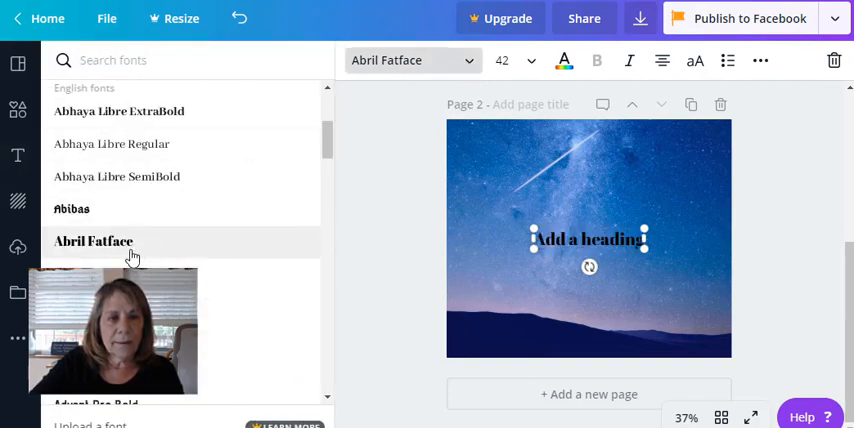
left_click(92, 240)
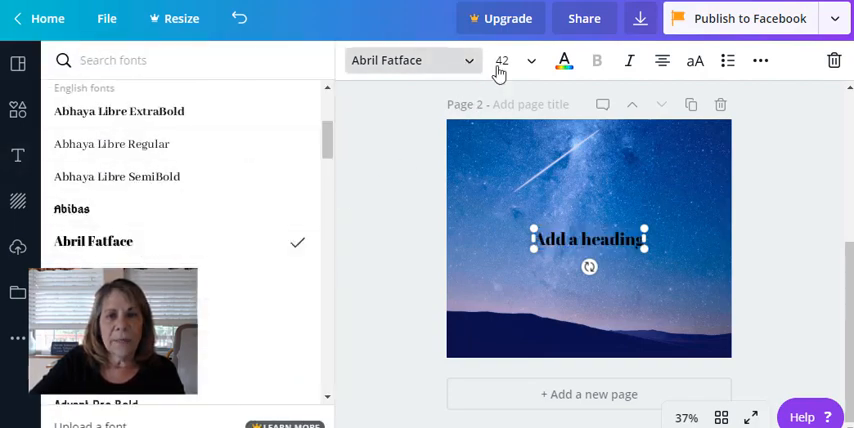
left_click(500, 60)
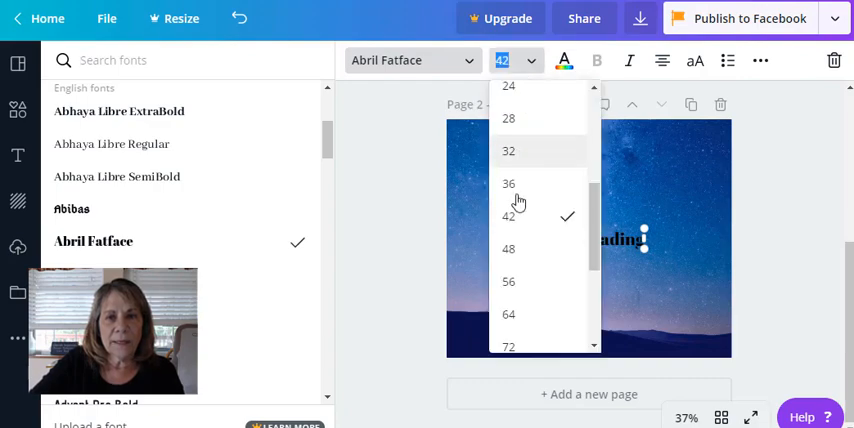
left_click(508, 248)
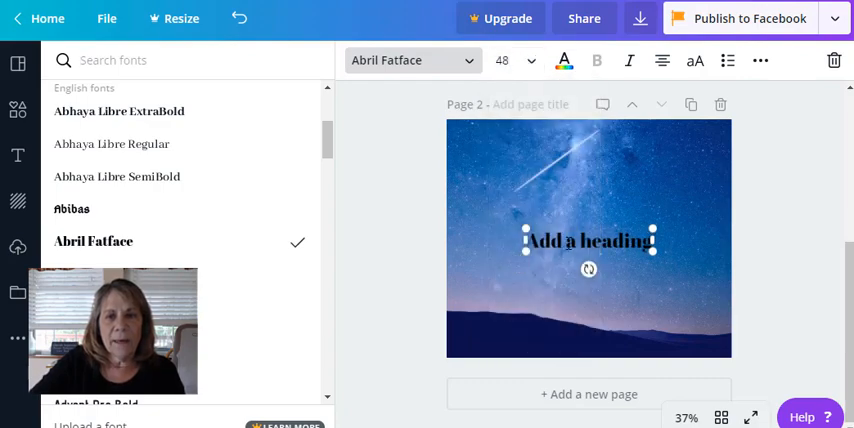
left_click(564, 60)
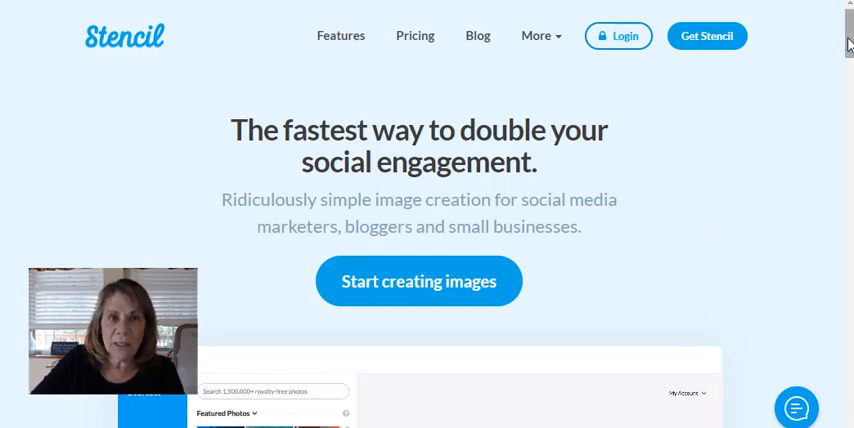
Step: Scroll down Stencil's home page to the stock photos, templates and fonts features
scroll("down", 3)
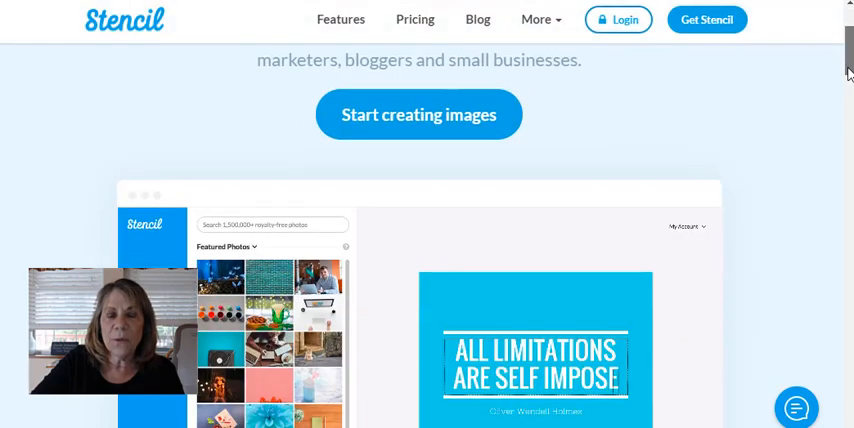
scroll("down", 3)
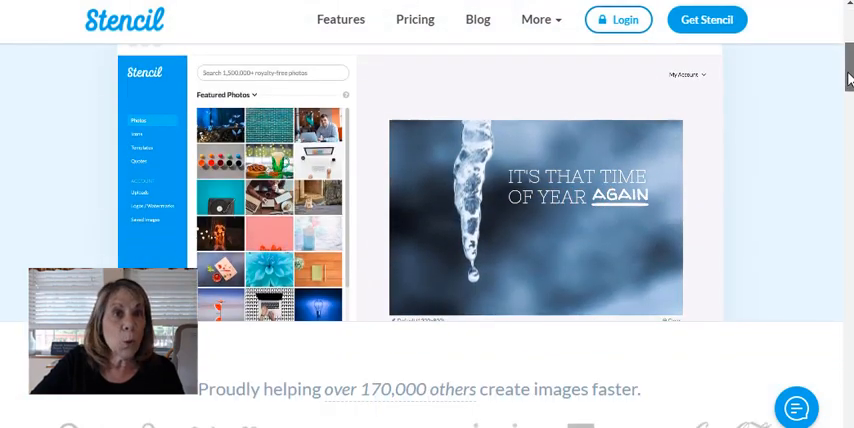
scroll("down", 3)
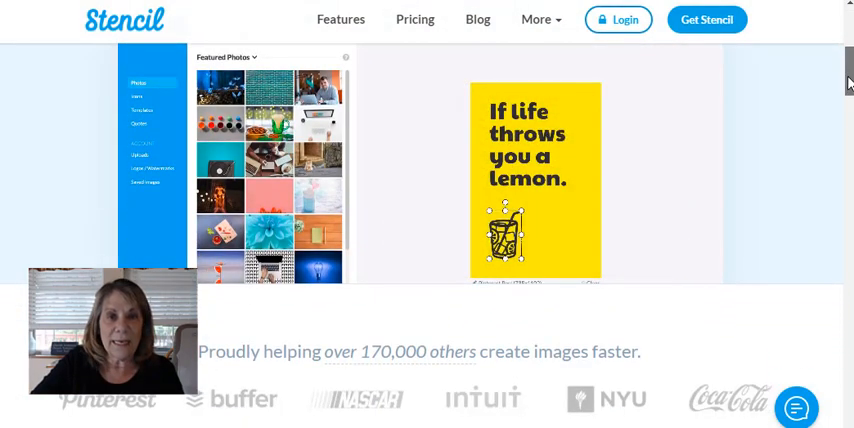
scroll("down", 3)
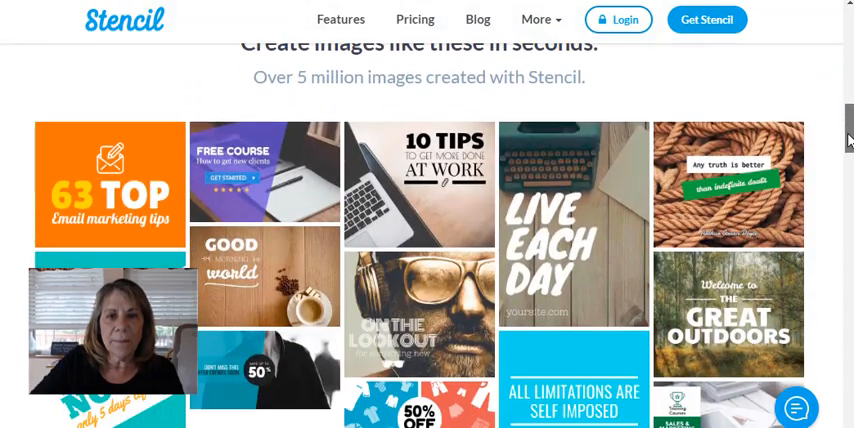
scroll("down", 3)
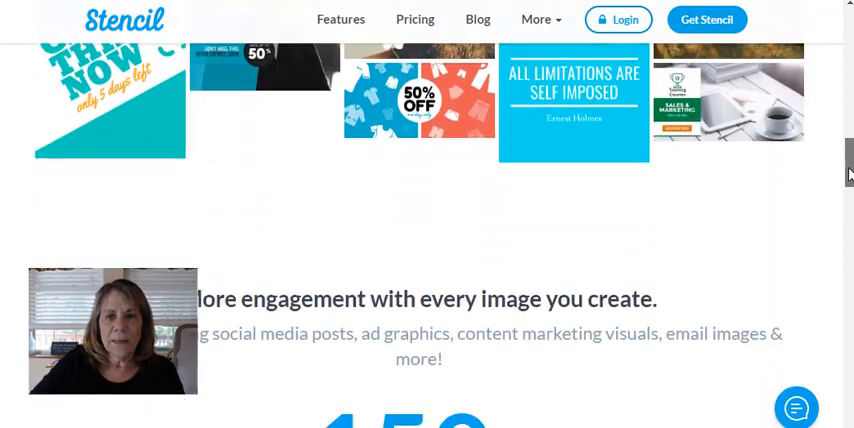
scroll("down", 3)
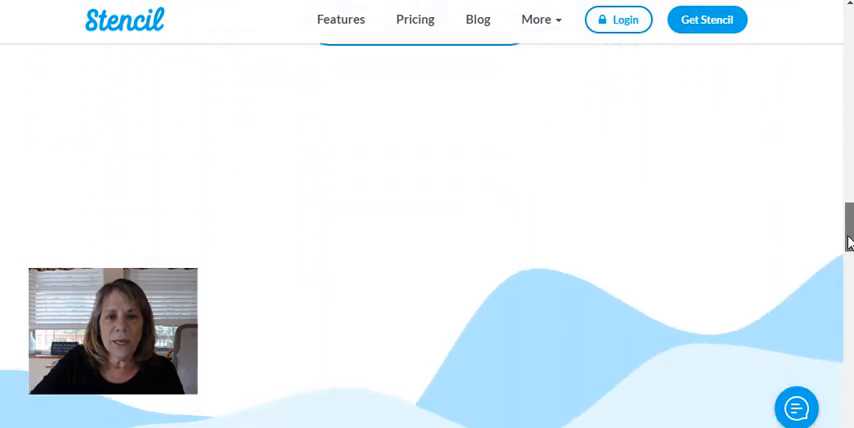
scroll("down", 3)
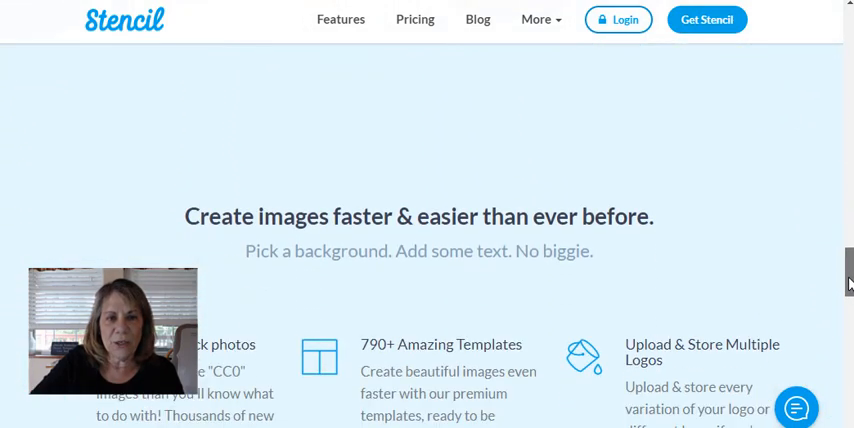
scroll("down", 3)
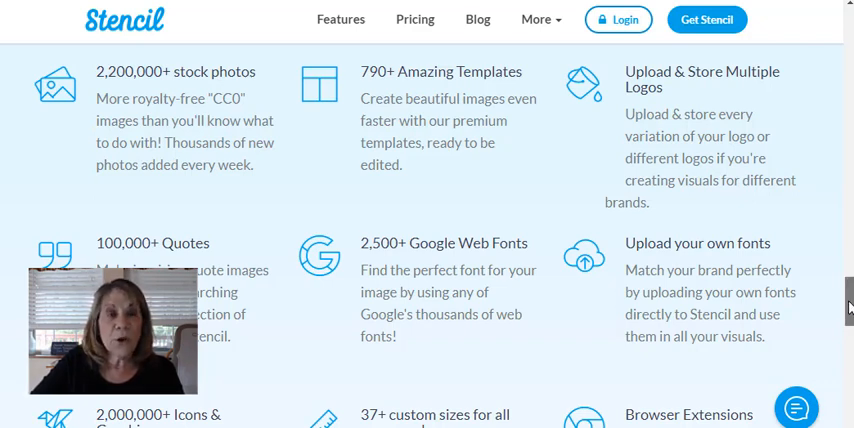
scroll("down", 3)
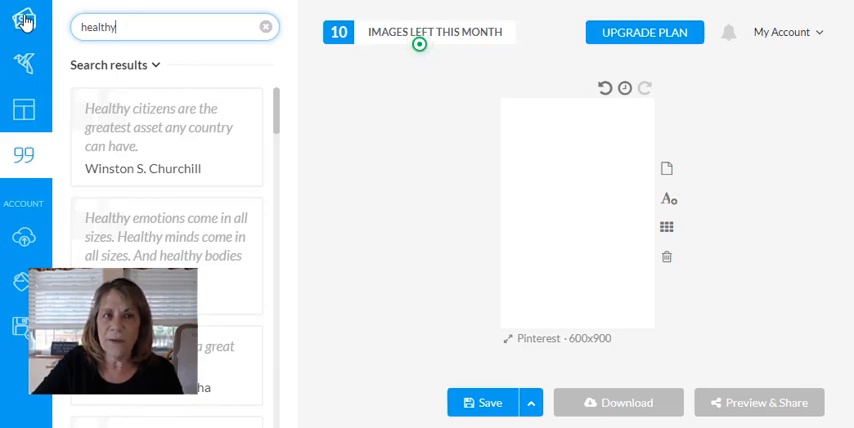
Step: Add the field-and-sky stock photo and resize the canvas to Facebook Photo, 940x788
left_click(264, 26)
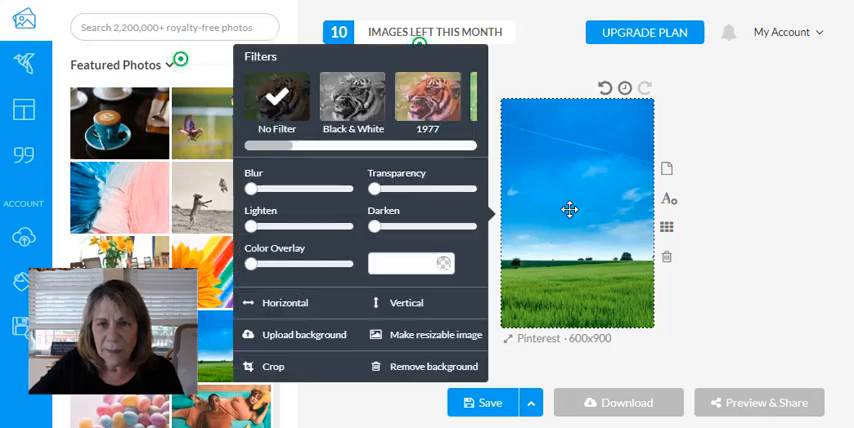
mouse_move(508, 308)
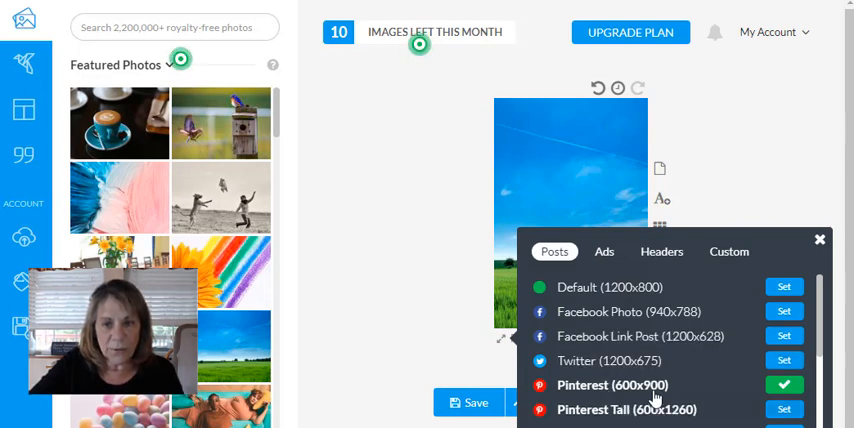
mouse_move(600, 318)
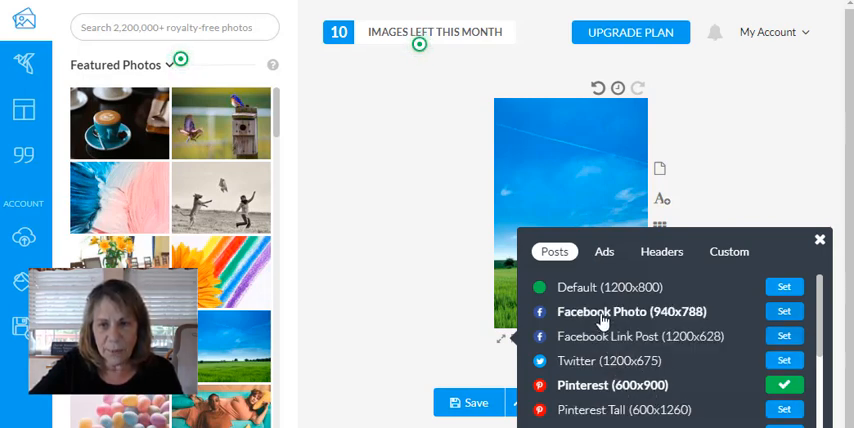
left_click(784, 312)
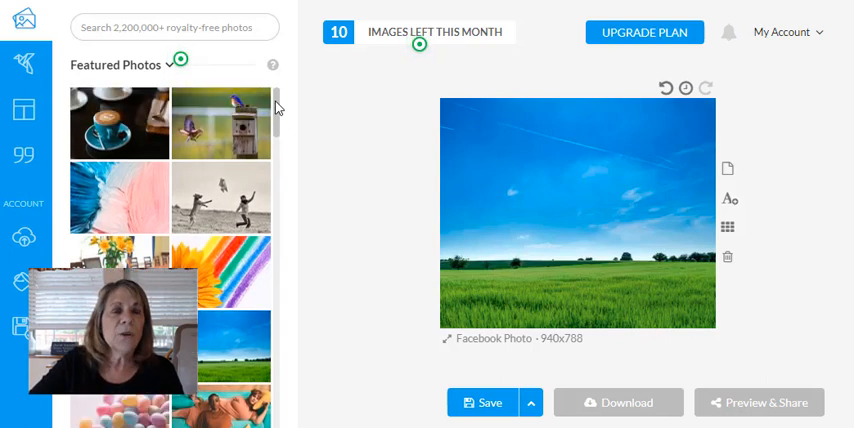
left_click(174, 26)
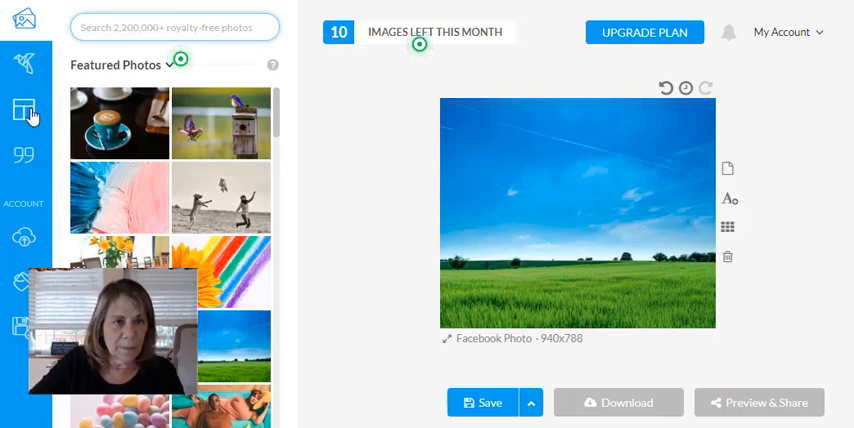
Step: Add the Facebook logo icon from the featured icons onto the field photo
left_click(24, 62)
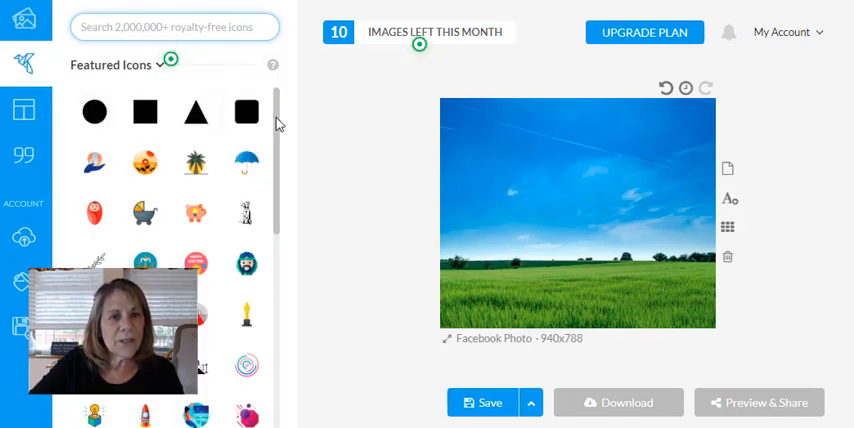
scroll("down", 3)
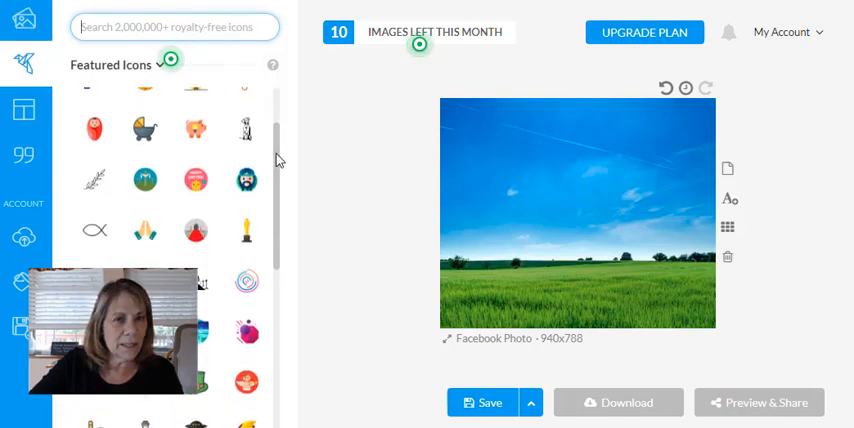
scroll("down", 3)
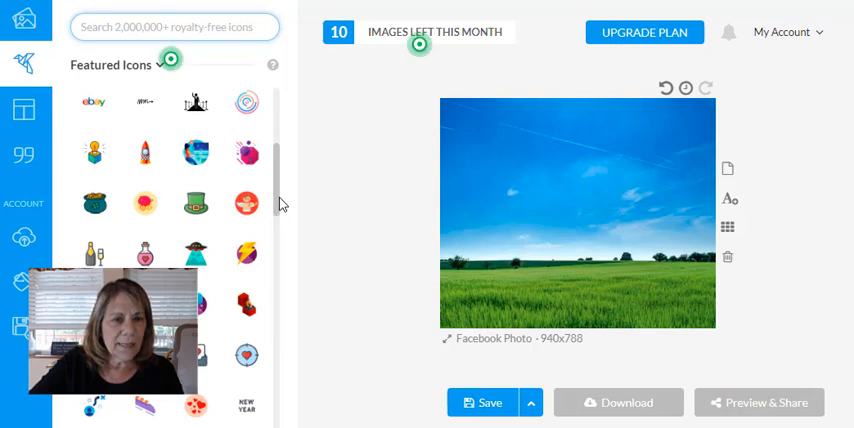
scroll("down", 3)
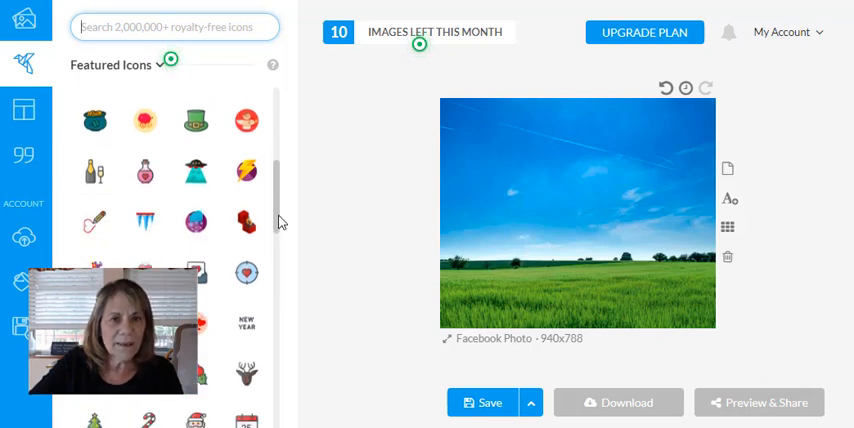
scroll("down", 3)
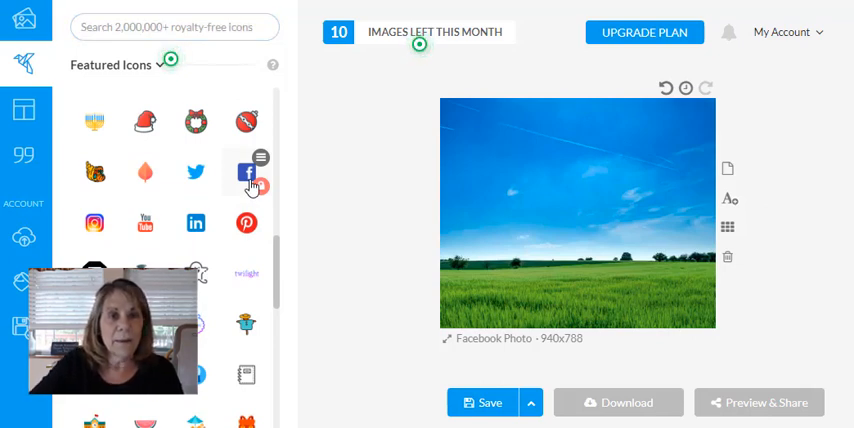
left_click(246, 172)
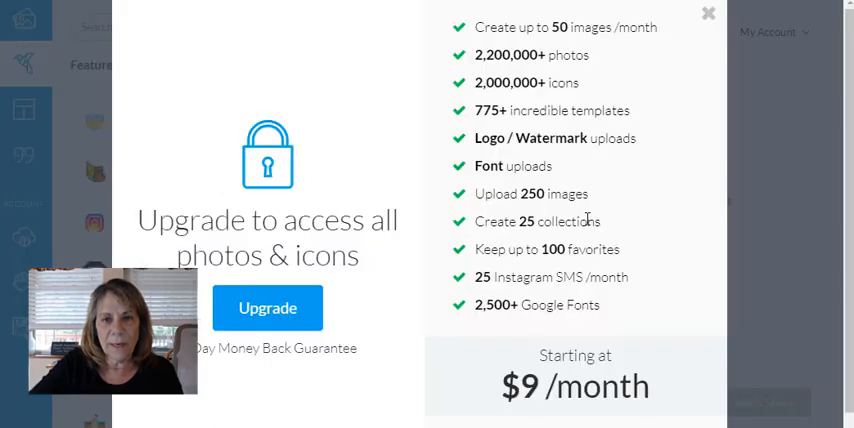
mouse_move(652, 152)
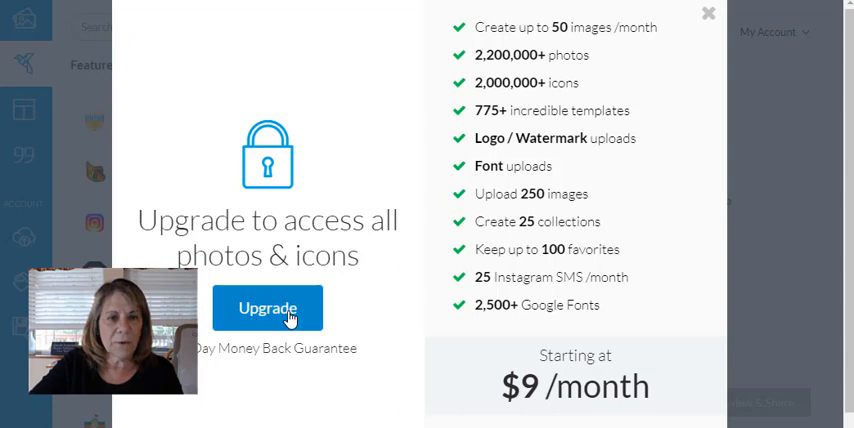
mouse_move(708, 12)
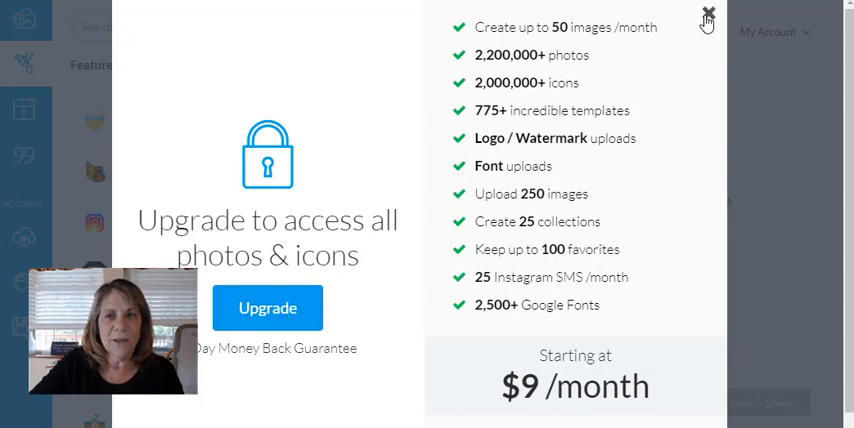
Step: Dismiss the upgrade offer and switch to browsing the ready-made templates
left_click(708, 18)
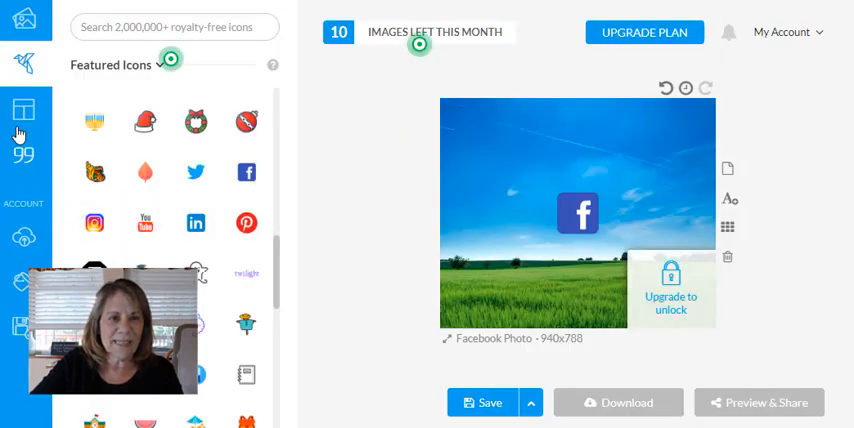
left_click(24, 110)
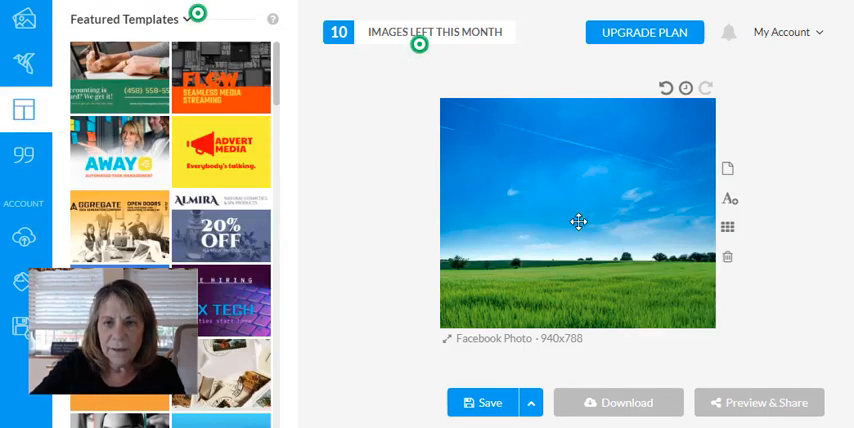
mouse_move(72, 178)
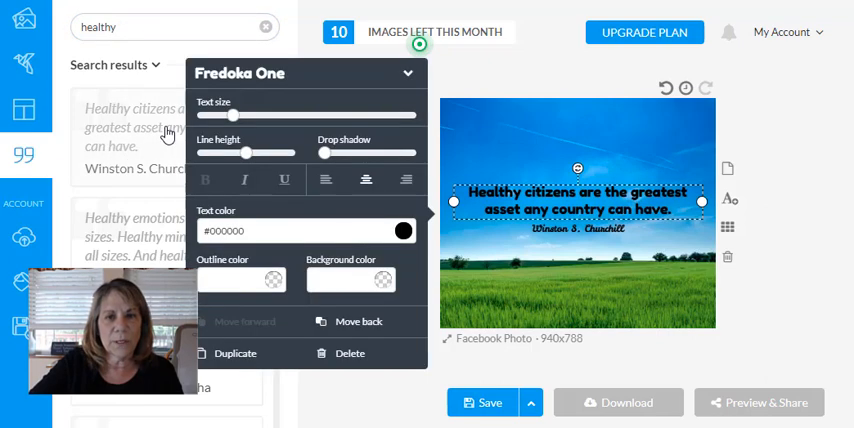
mouse_move(476, 124)
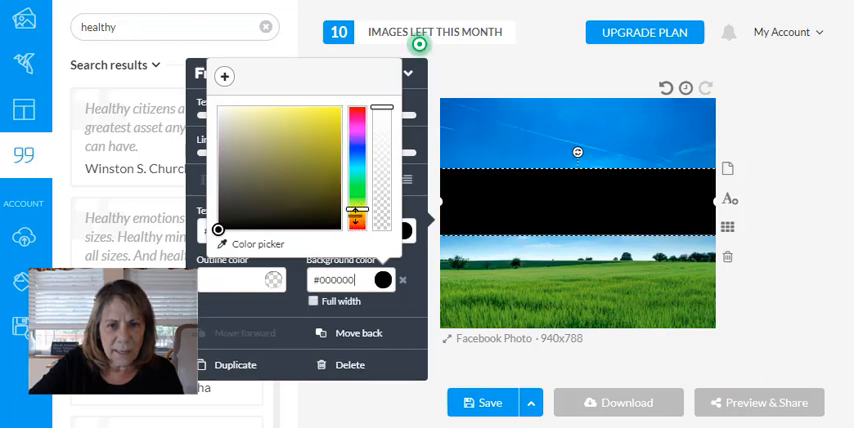
Step: Colour the full-width banner behind the 'healthy citizens' quote yellow
left_click(330, 124)
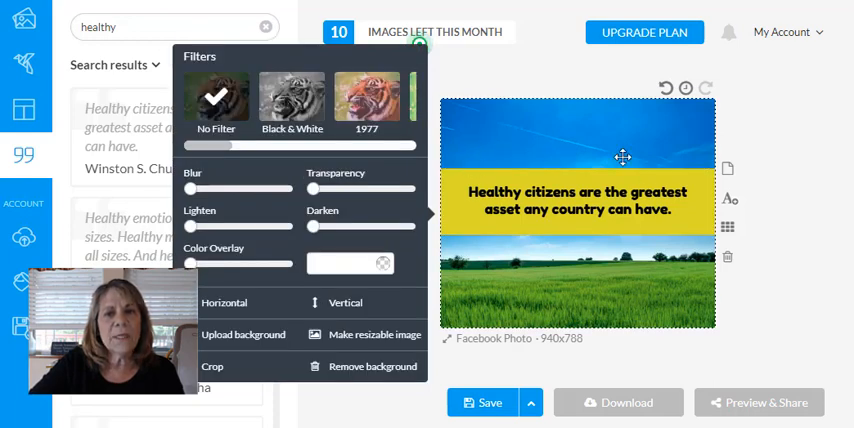
mouse_move(576, 260)
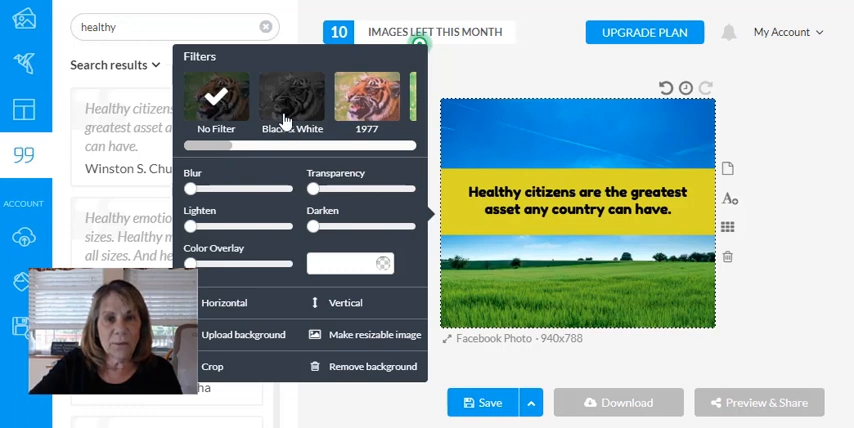
Step: Apply the Black & White filter to the field photo and drag Darken to the right
left_click(292, 96)
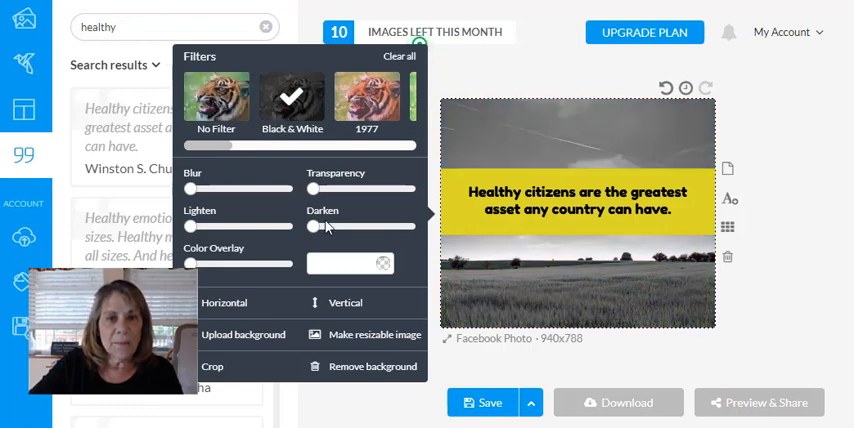
left_click_drag(320, 224, 348, 224)
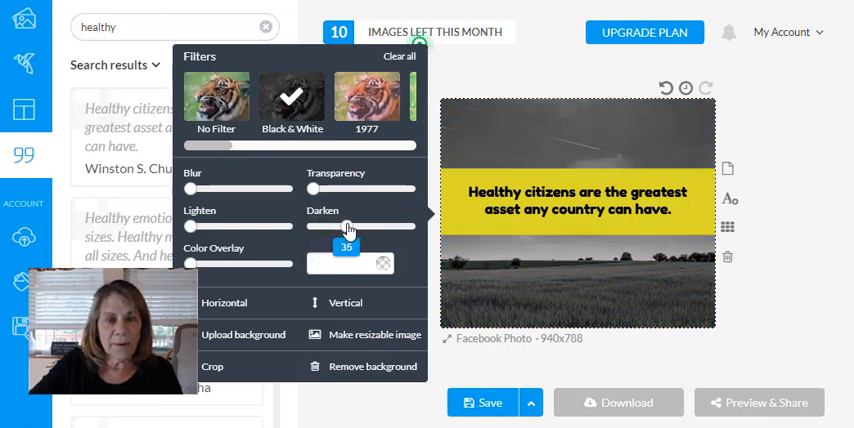